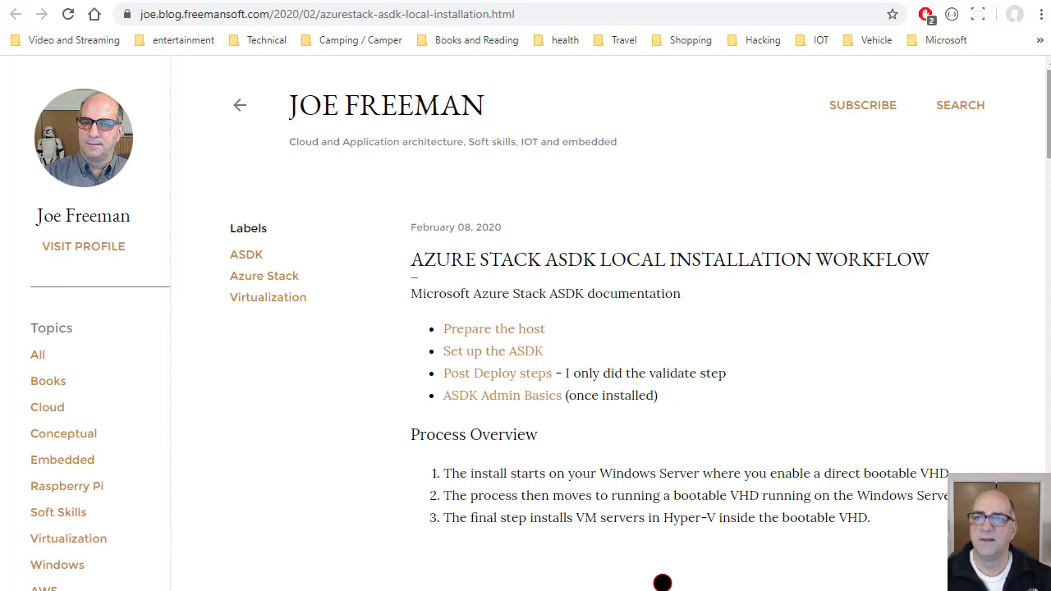
pyautogui.scroll(-3)
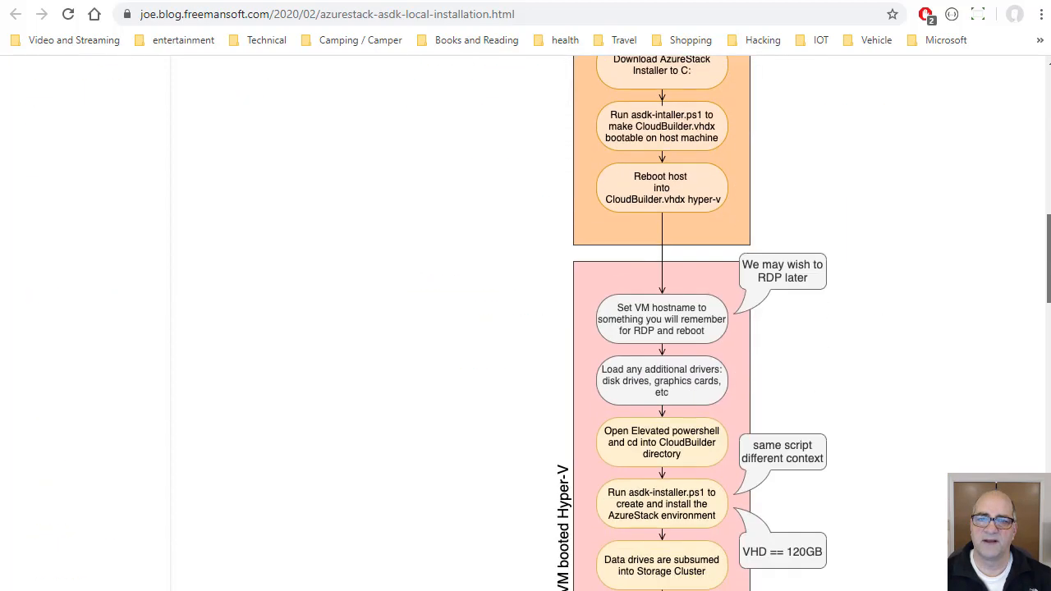
pyautogui.scroll(3)
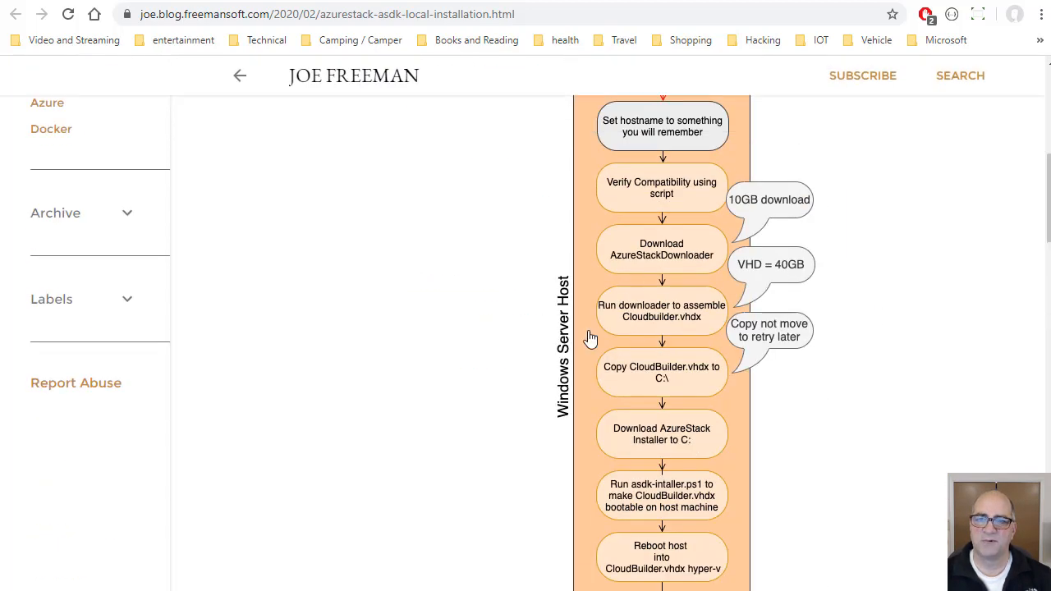
pyautogui.moveTo(960, 322)
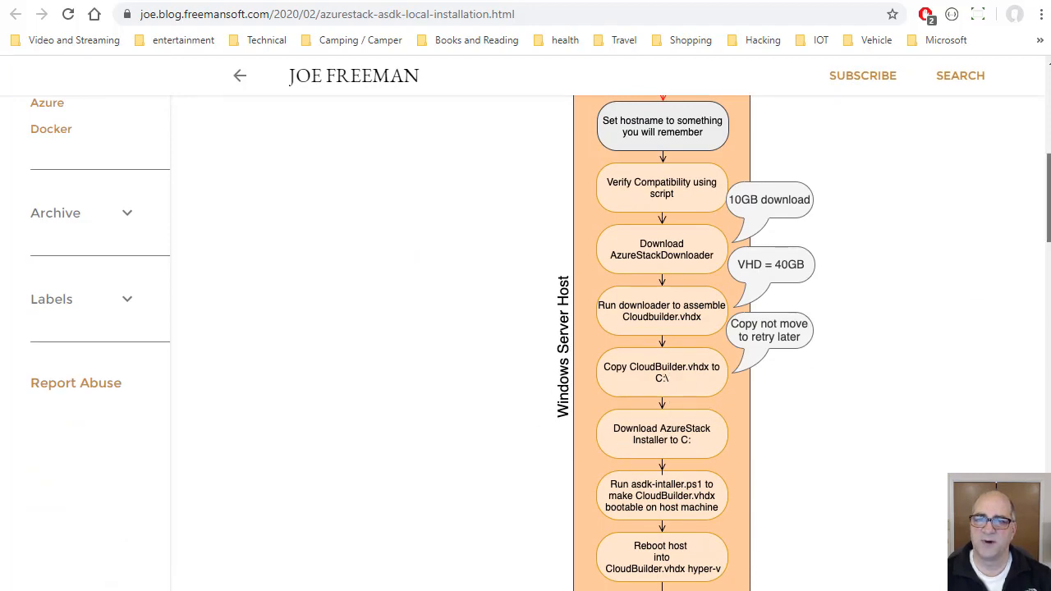
pyautogui.scroll(-3)
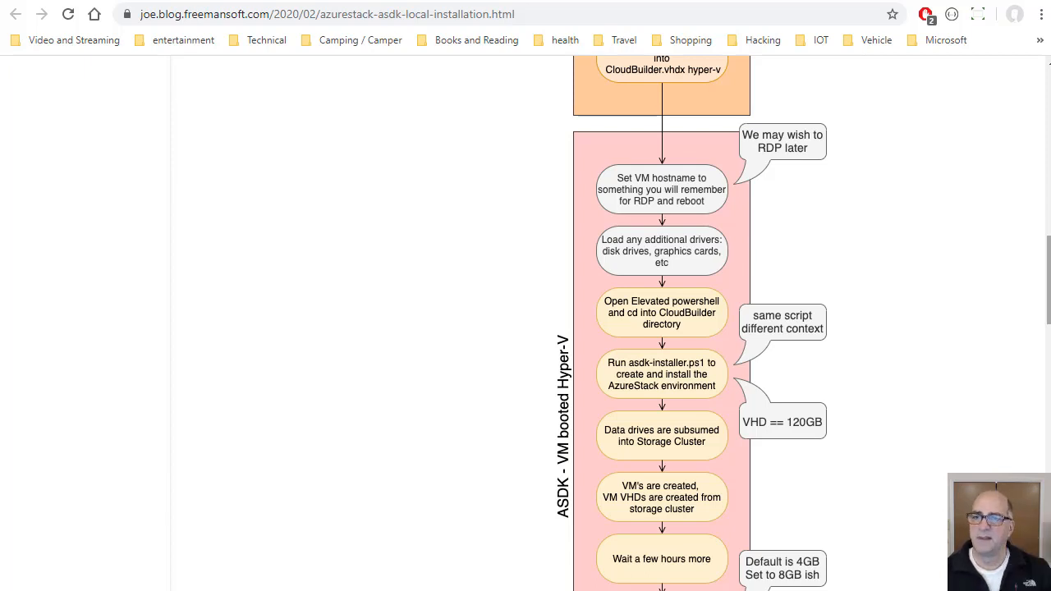
pyautogui.scroll(3)
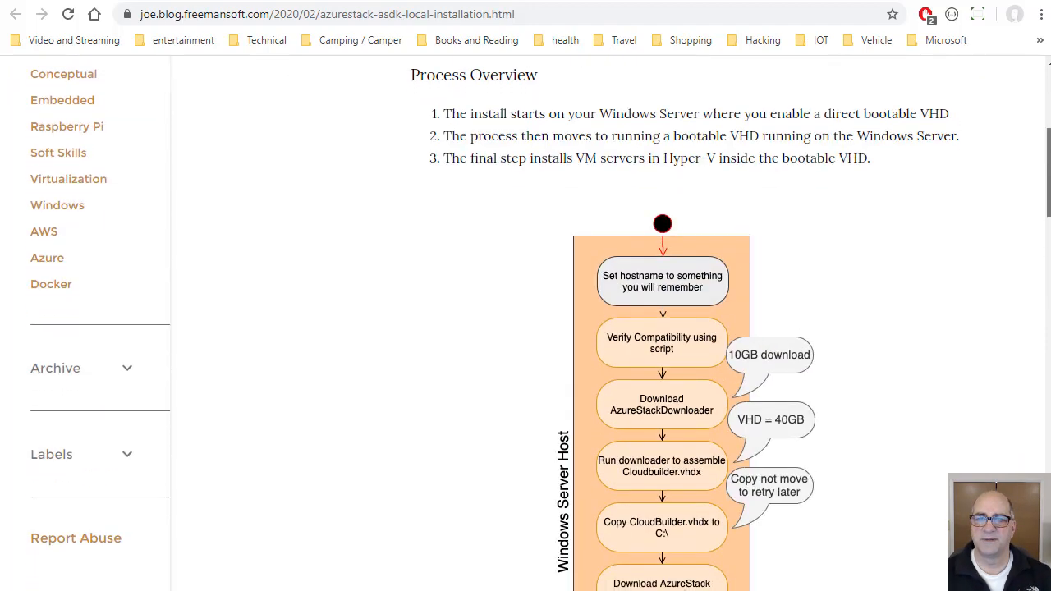
pyautogui.scroll(-3)
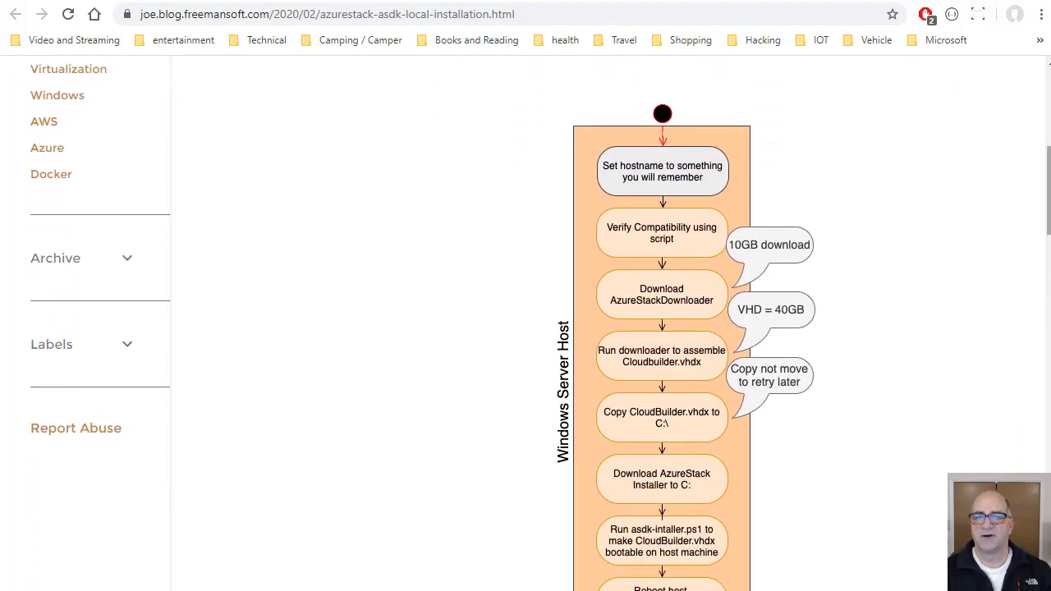
pyautogui.scroll(-3)
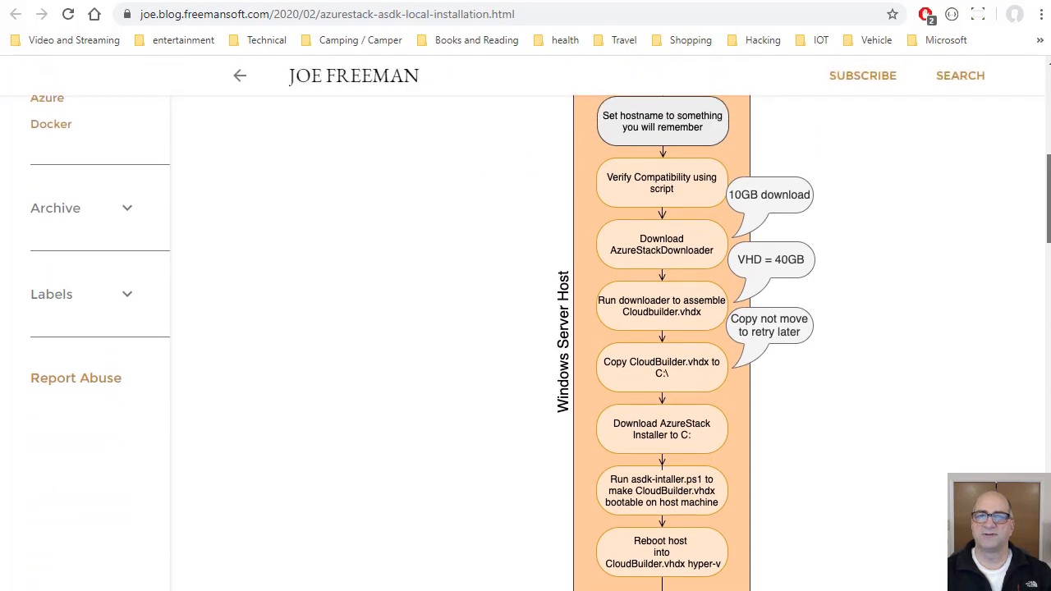
pyautogui.scroll(3)
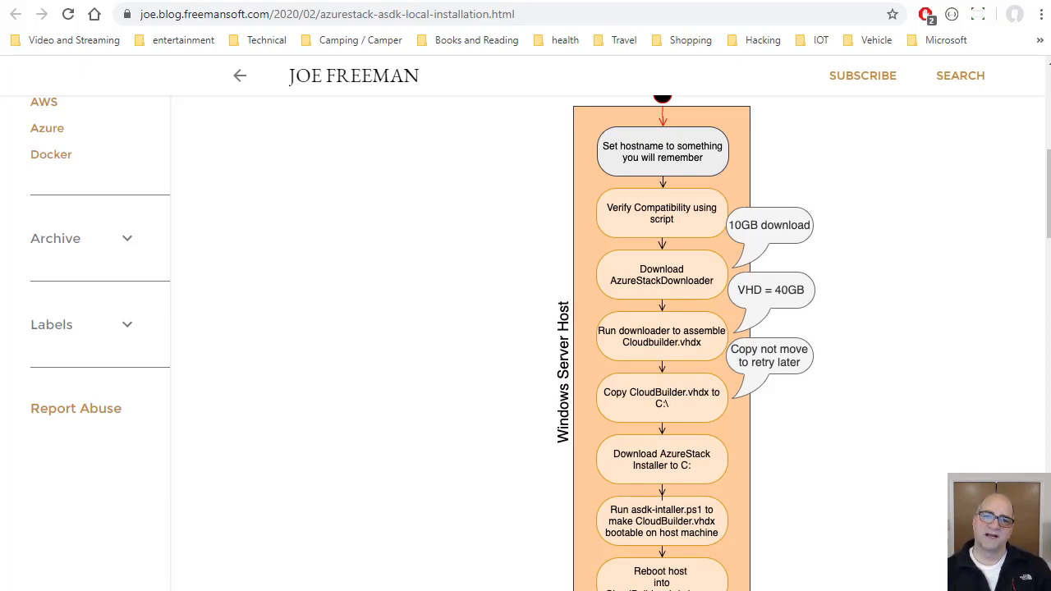
pyautogui.moveTo(660, 153)
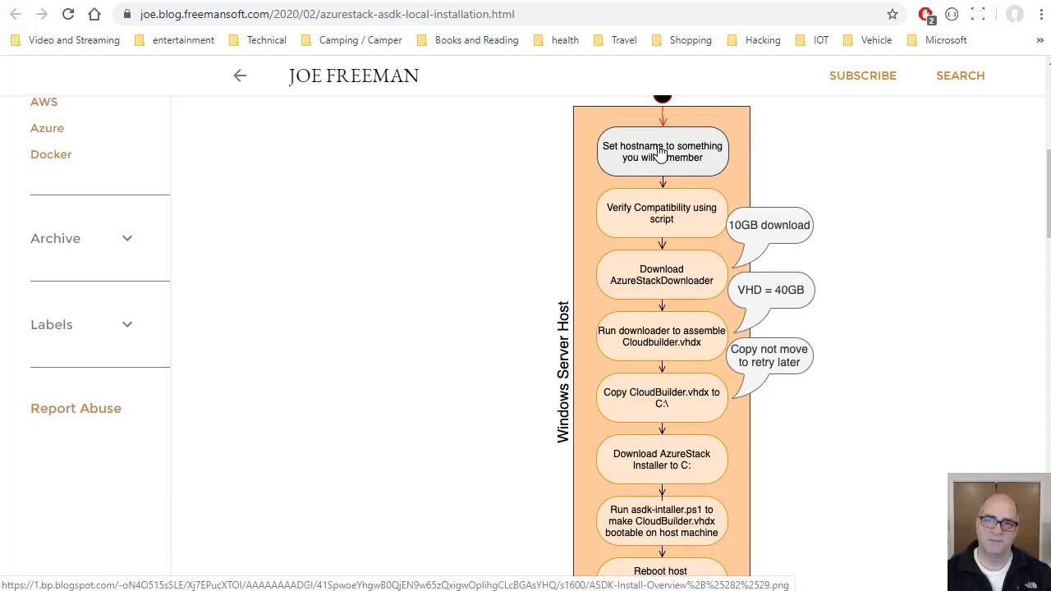
pyautogui.moveTo(649, 228)
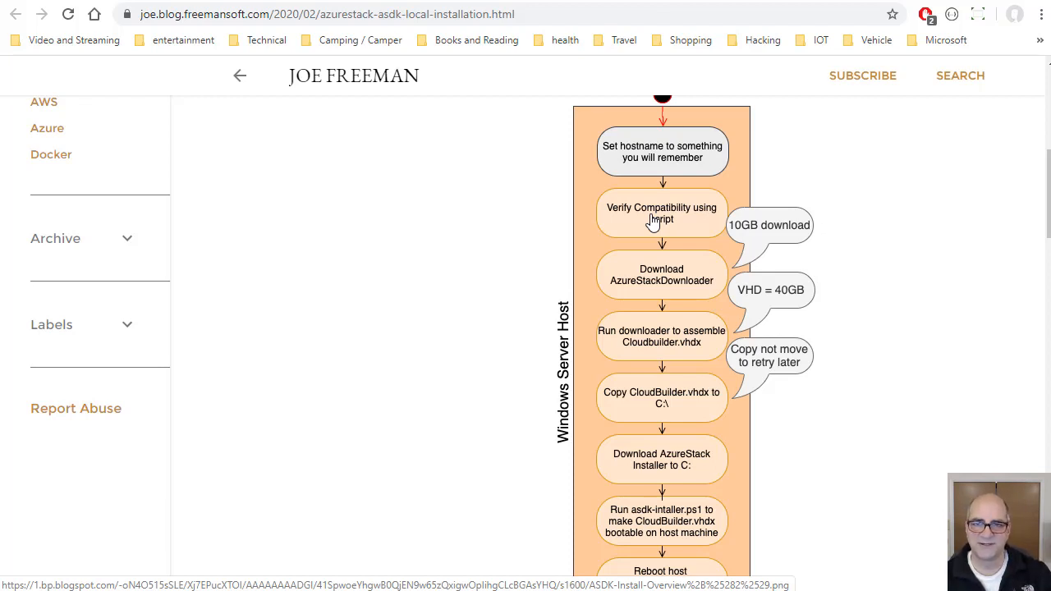
pyautogui.moveTo(737, 217)
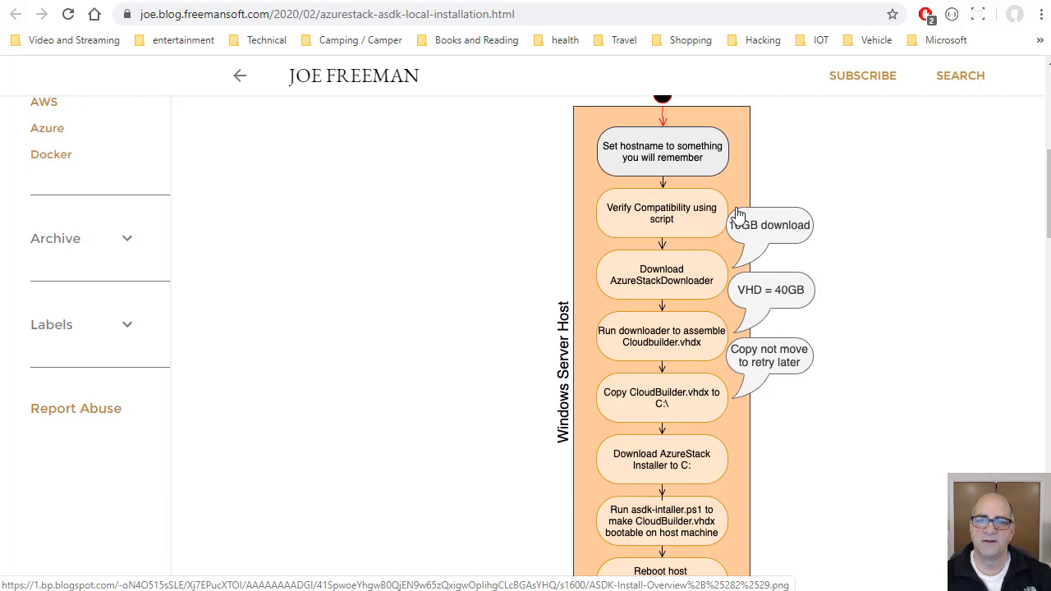
pyautogui.moveTo(667, 276)
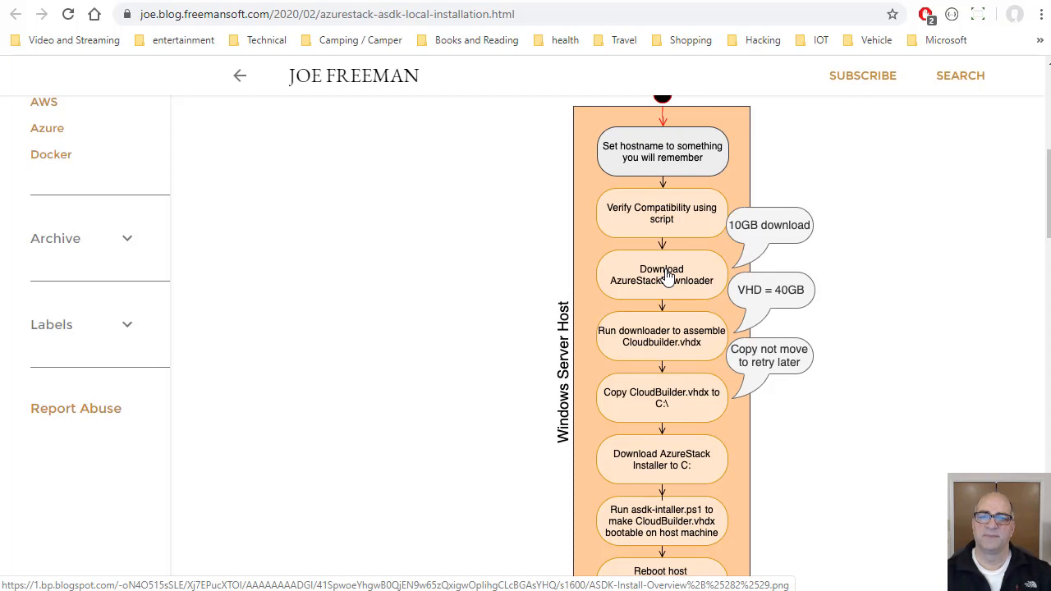
pyautogui.scroll(3)
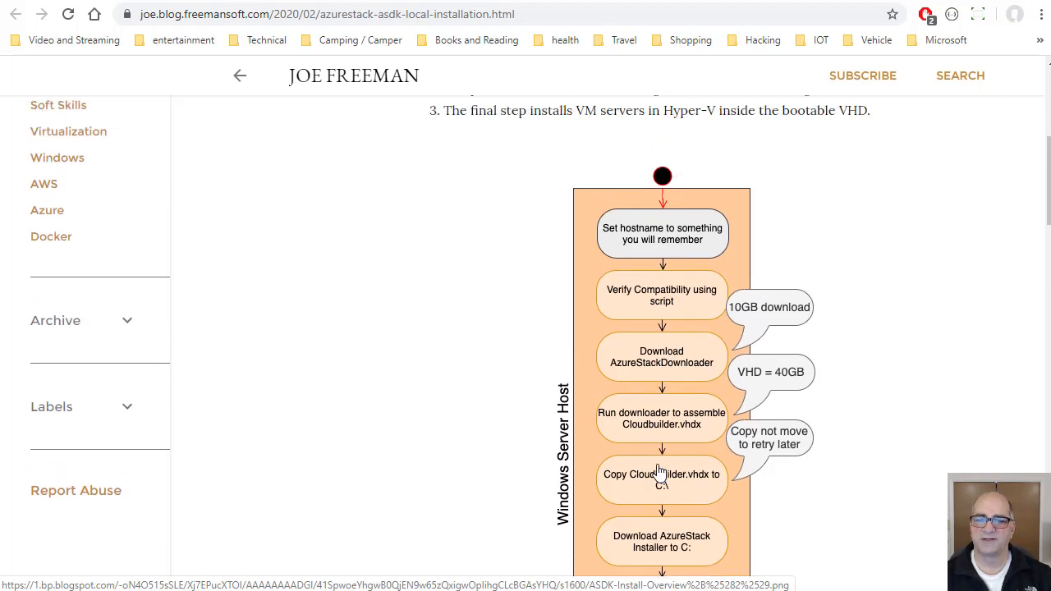
pyautogui.scroll(-3)
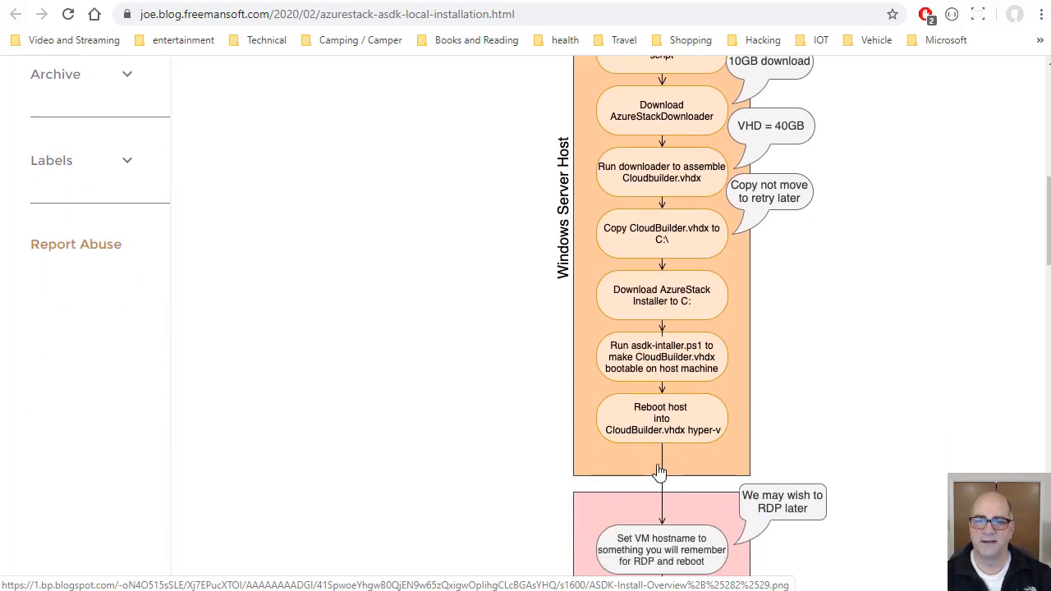
pyautogui.moveTo(644, 358)
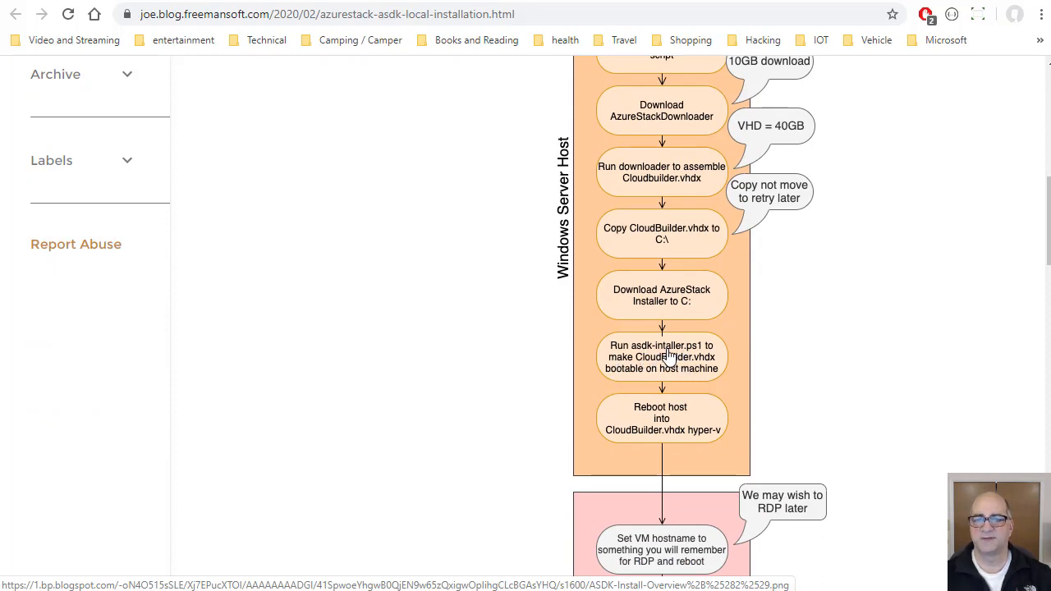
pyautogui.moveTo(739, 355)
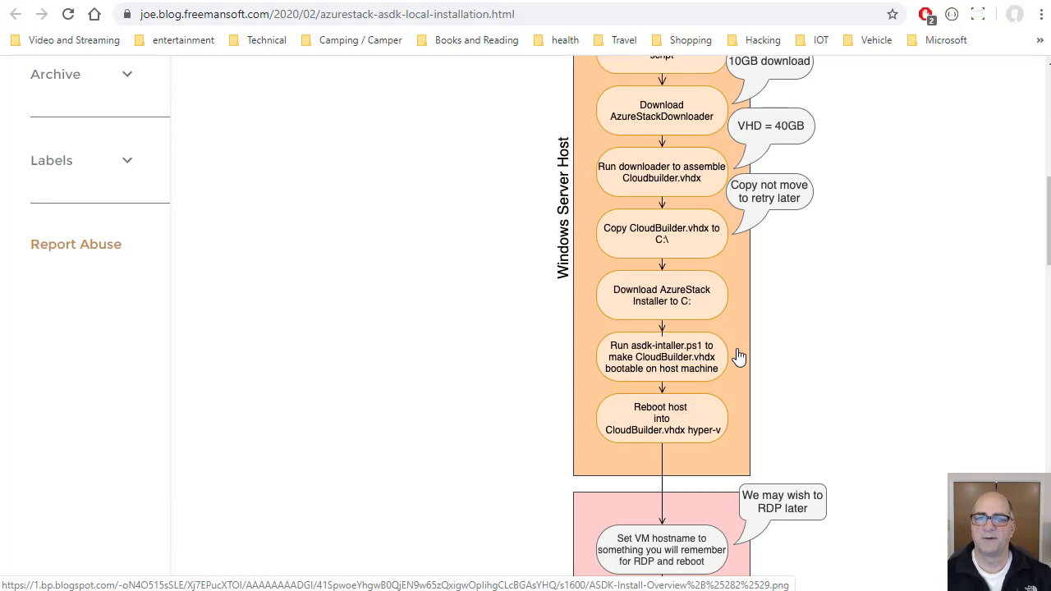
pyautogui.moveTo(932, 298)
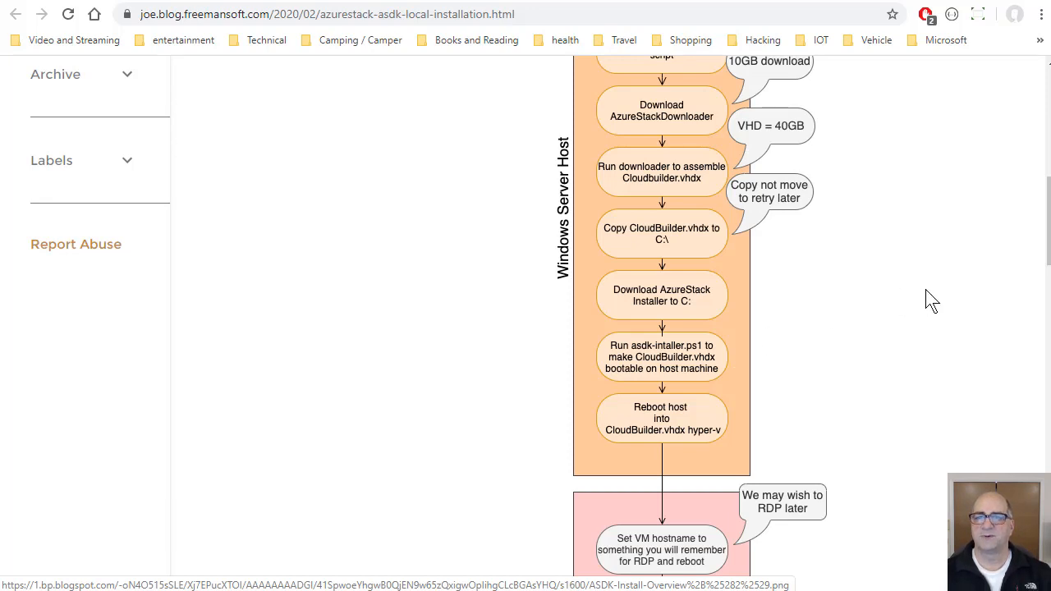
pyautogui.scroll(-3)
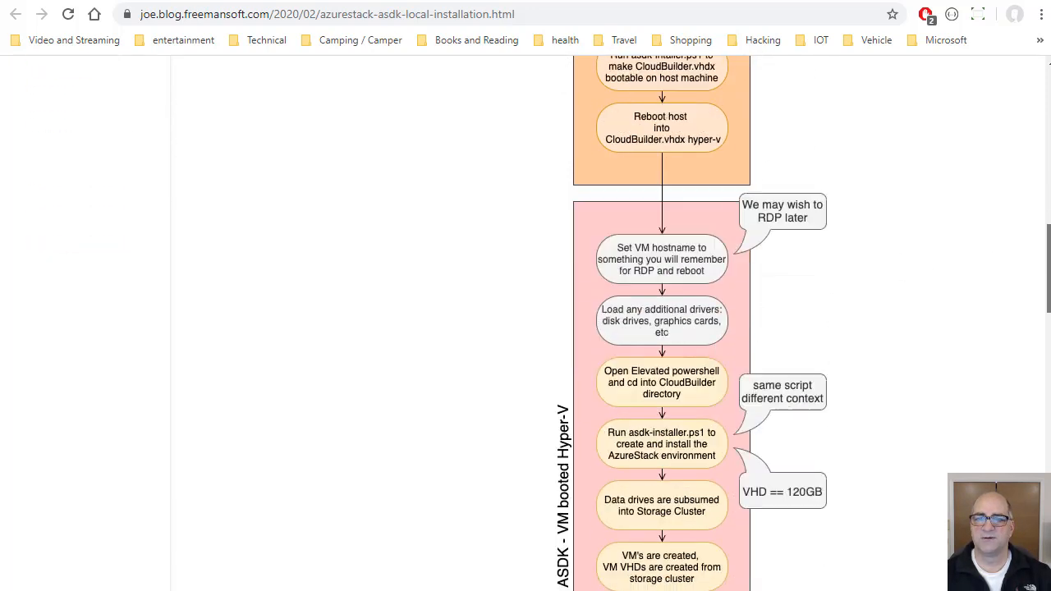
pyautogui.scroll(-3)
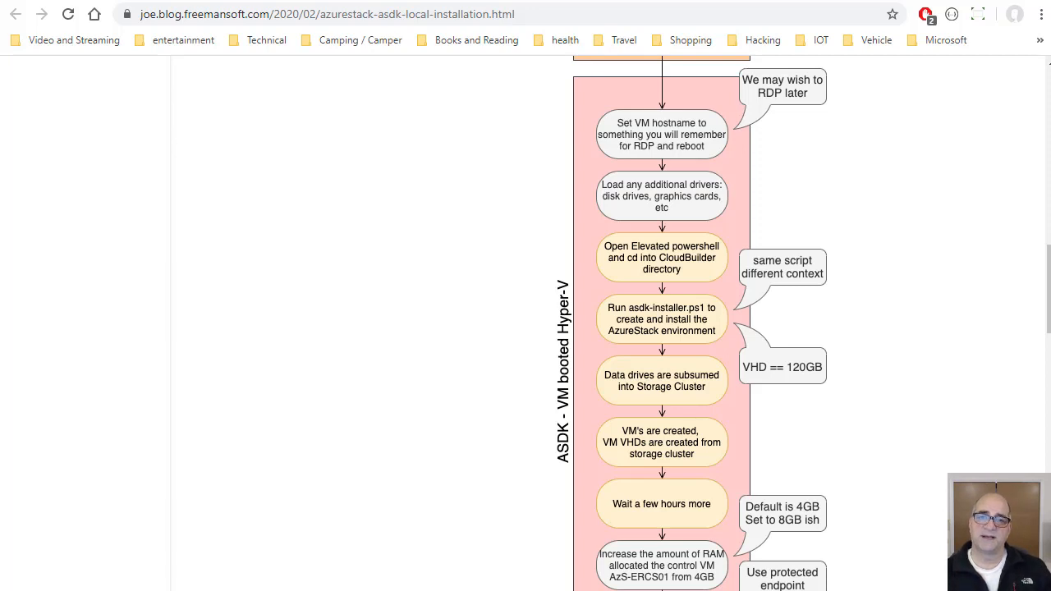
pyautogui.moveTo(555, 427)
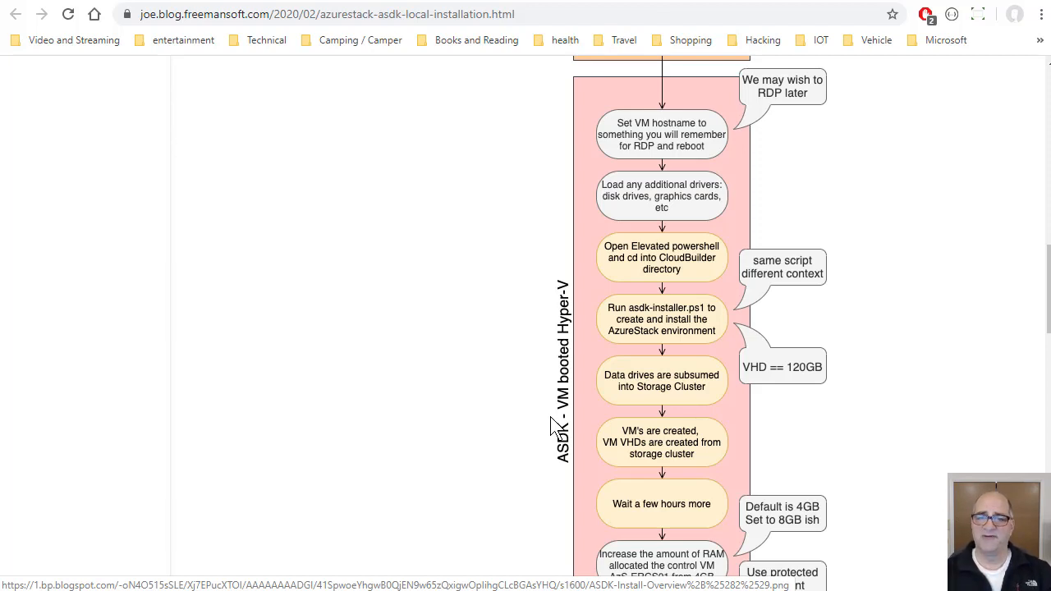
pyautogui.moveTo(693, 442)
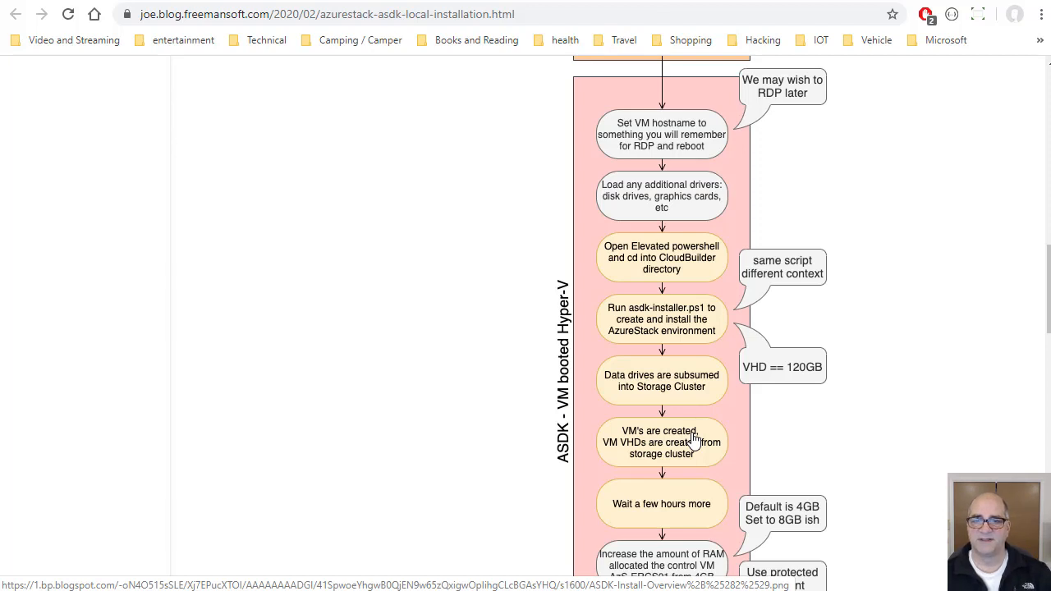
pyautogui.moveTo(660, 345)
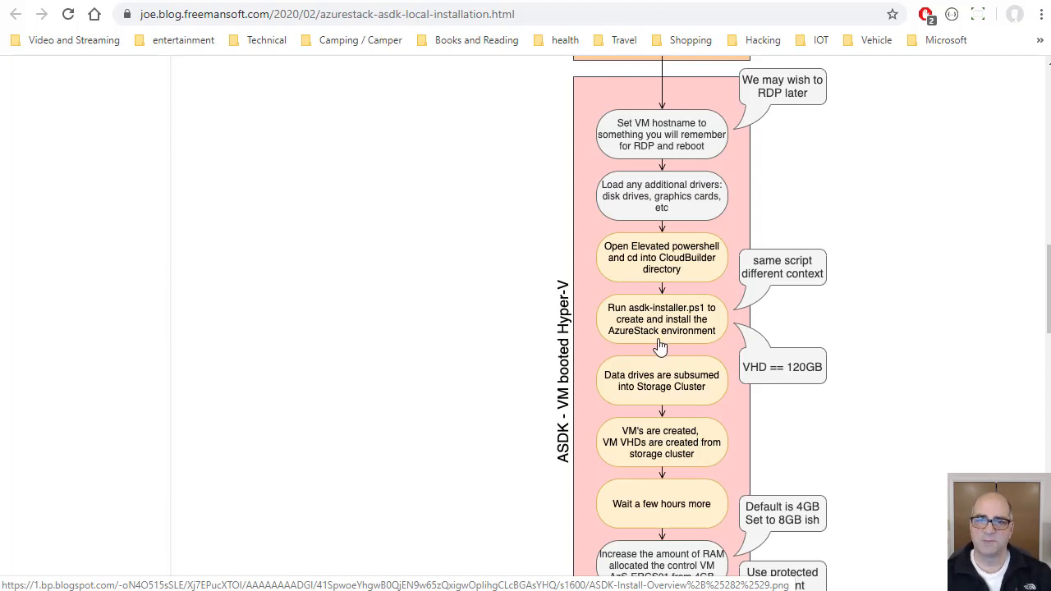
pyautogui.moveTo(674, 457)
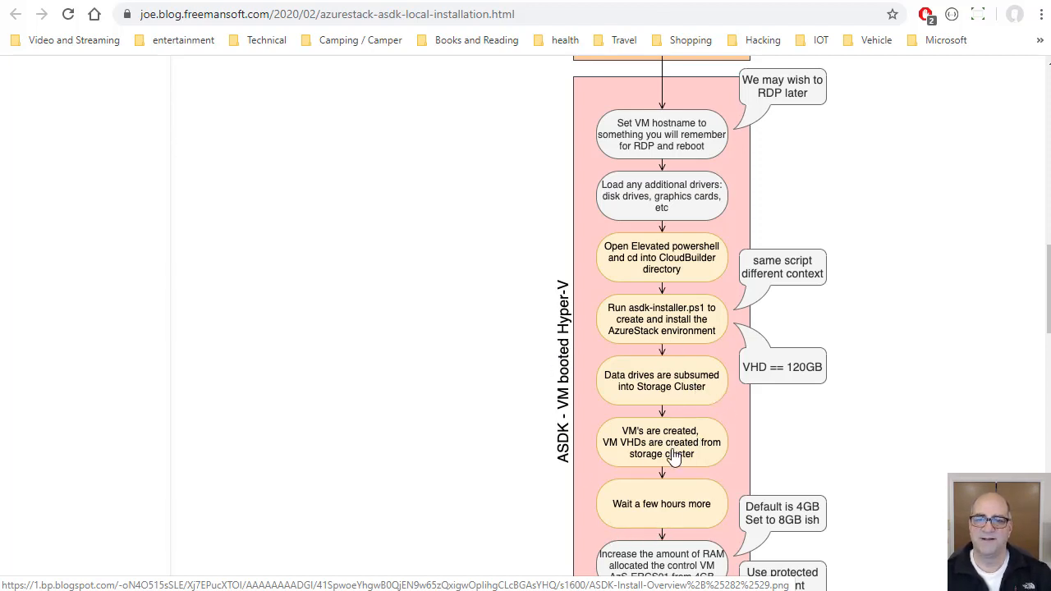
pyautogui.moveTo(673, 476)
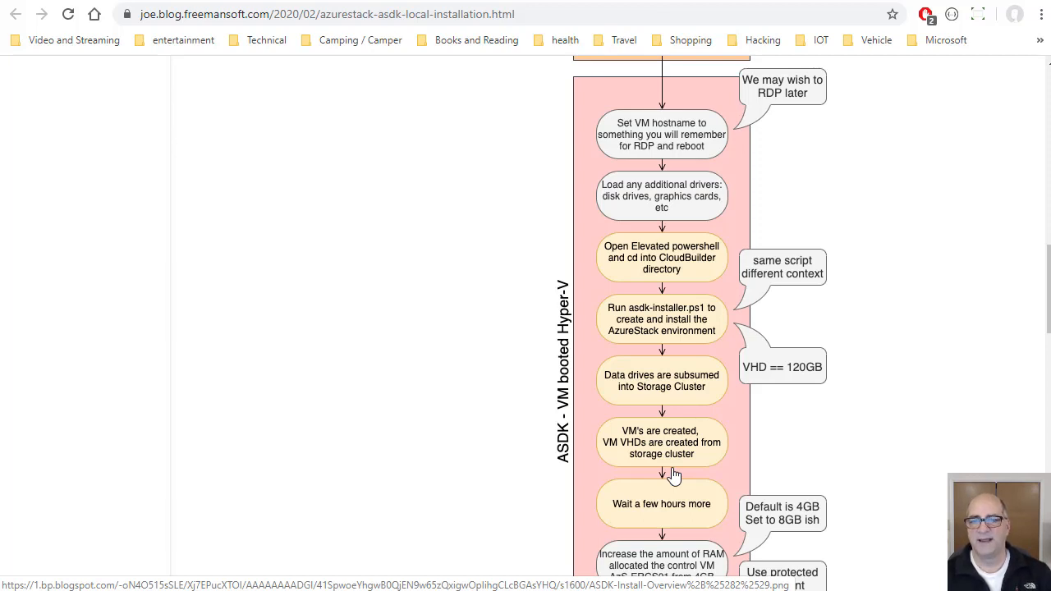
pyautogui.moveTo(642, 355)
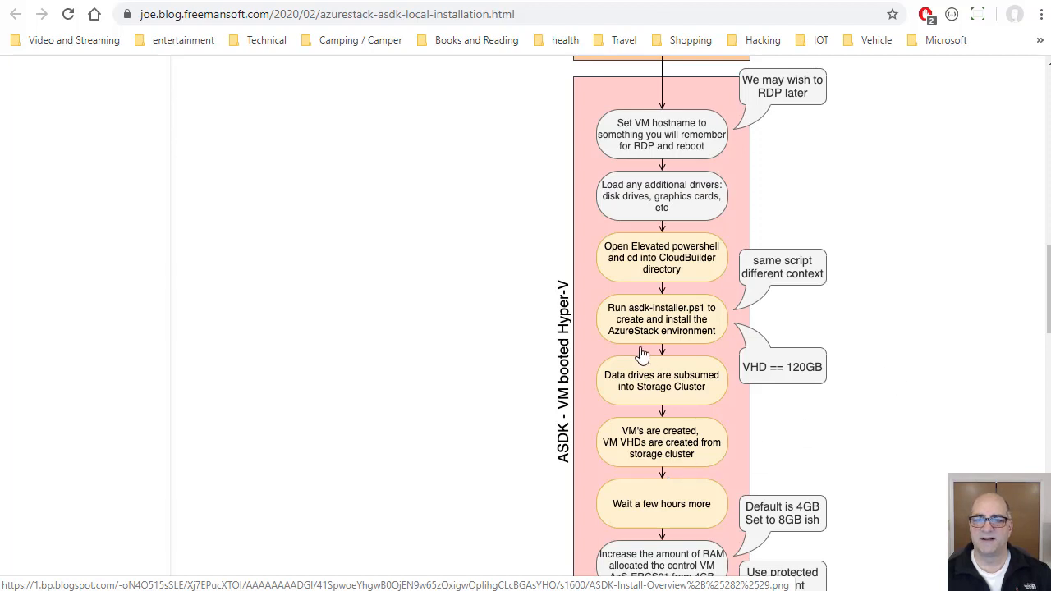
pyautogui.moveTo(673, 322)
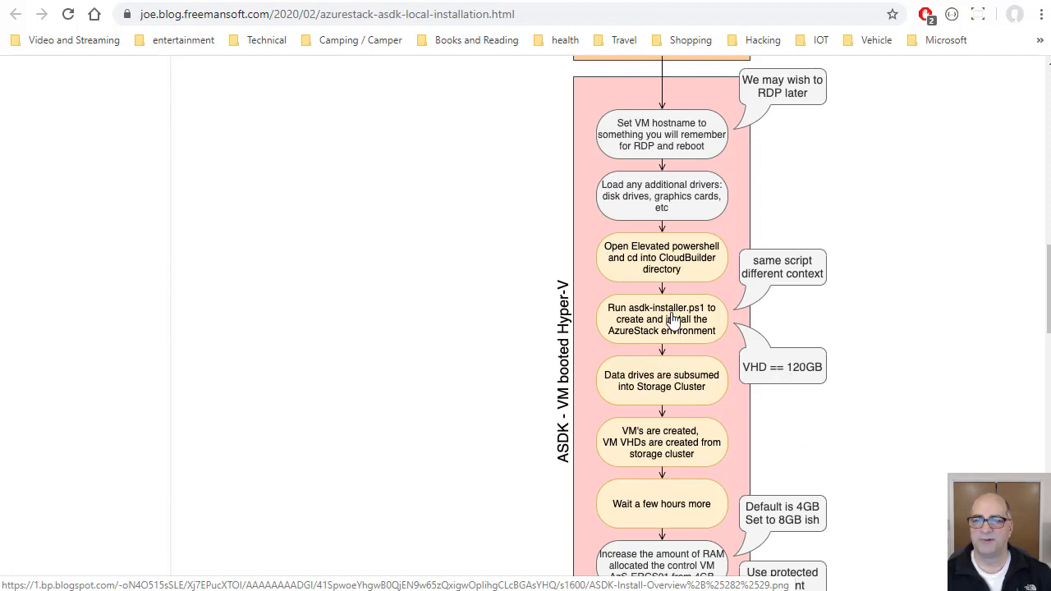
pyautogui.scroll(3)
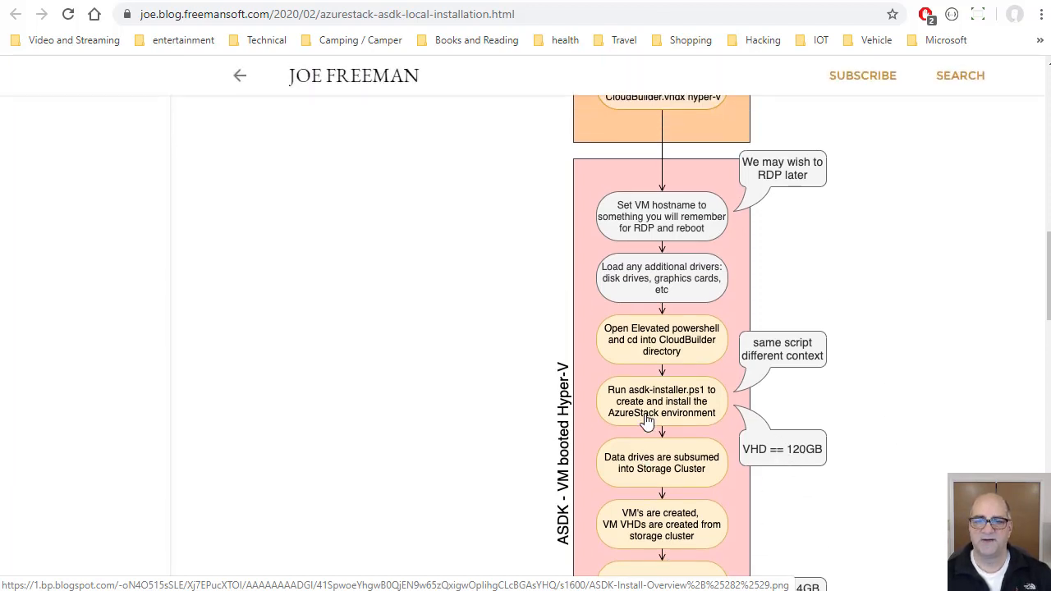
pyautogui.scroll(-3)
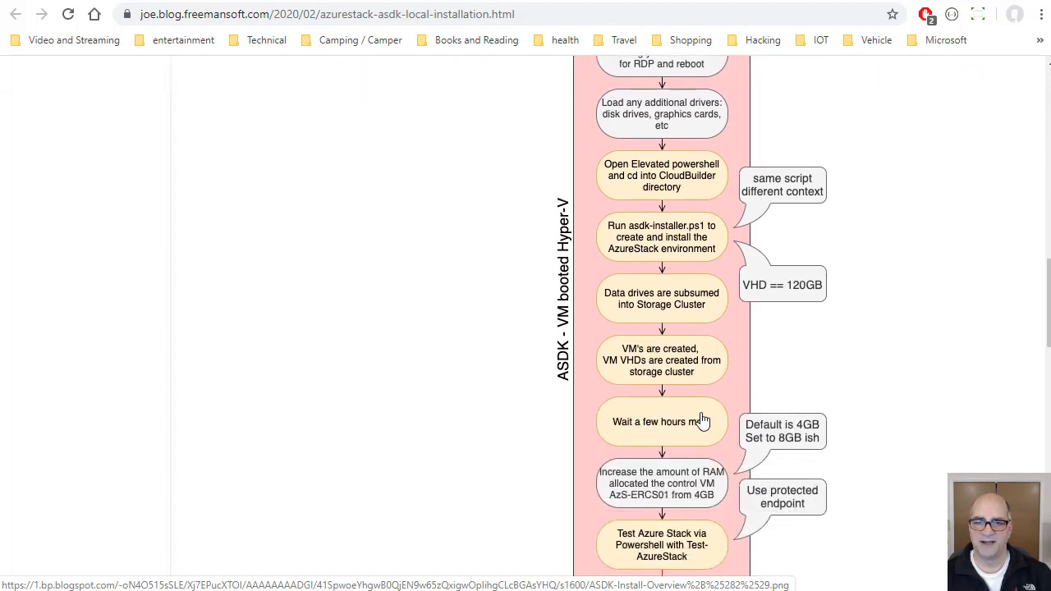
pyautogui.moveTo(618, 401)
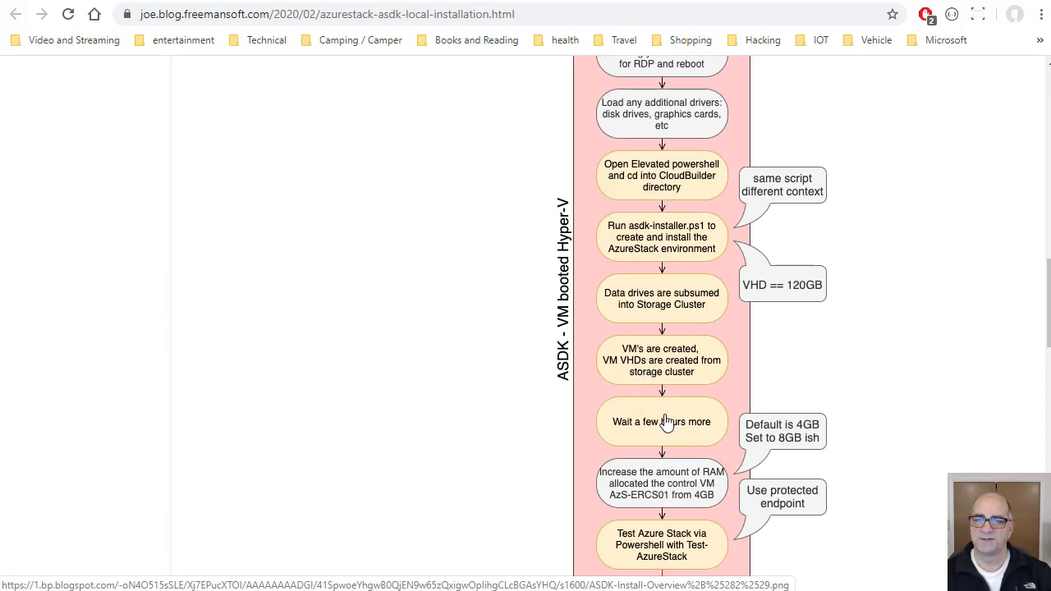
pyautogui.moveTo(667, 271)
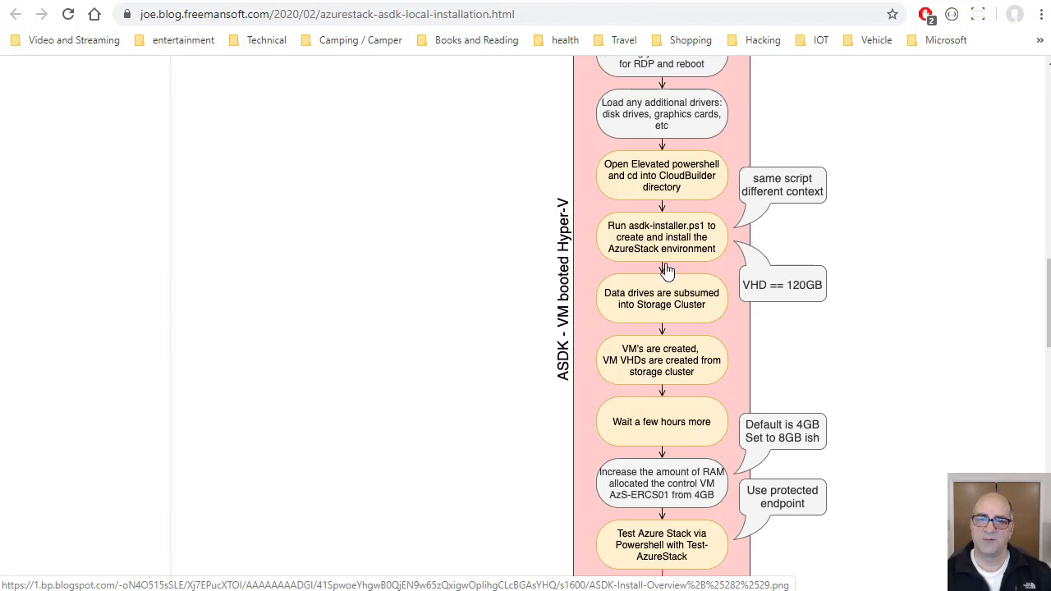
pyautogui.moveTo(680, 424)
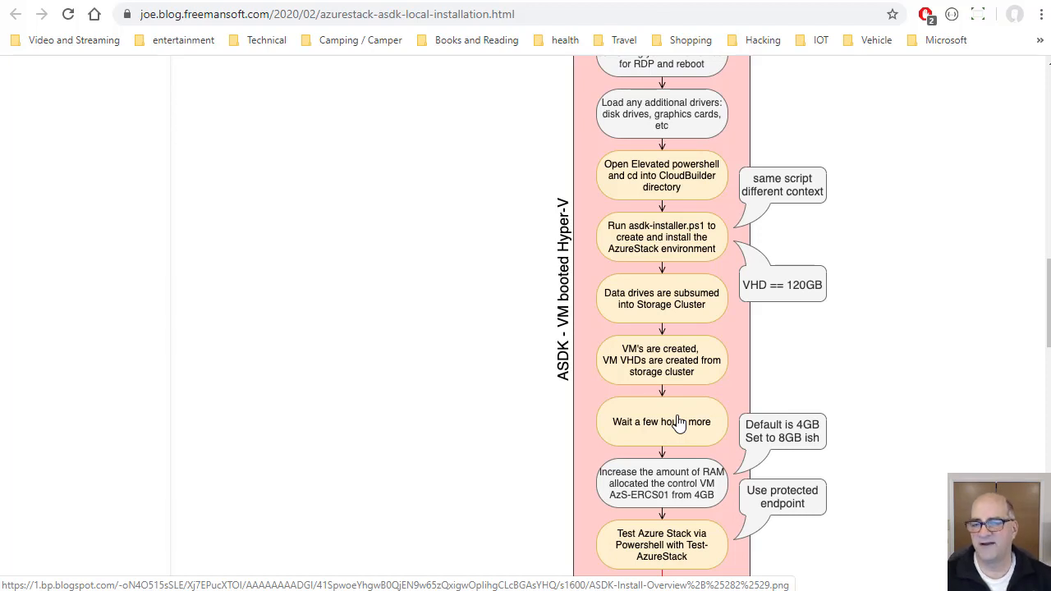
pyautogui.scroll(-3)
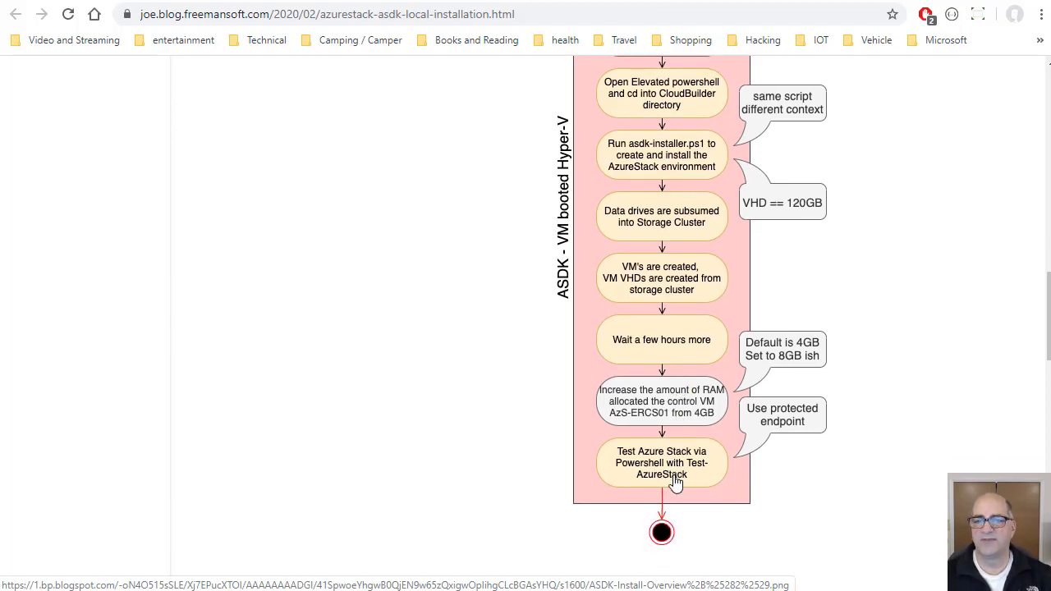
pyautogui.moveTo(698, 483)
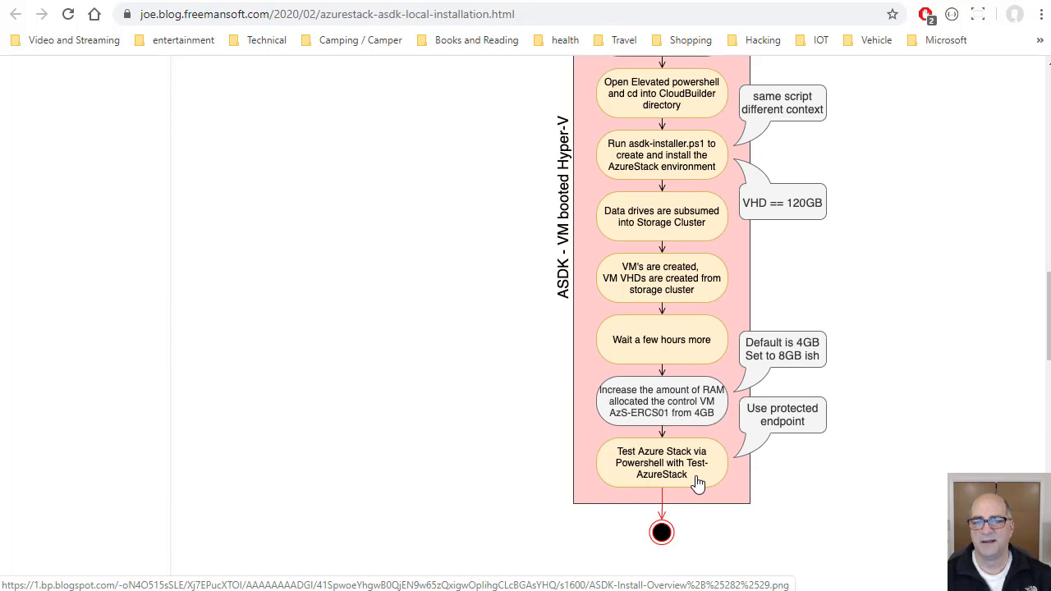
pyautogui.moveTo(654, 407)
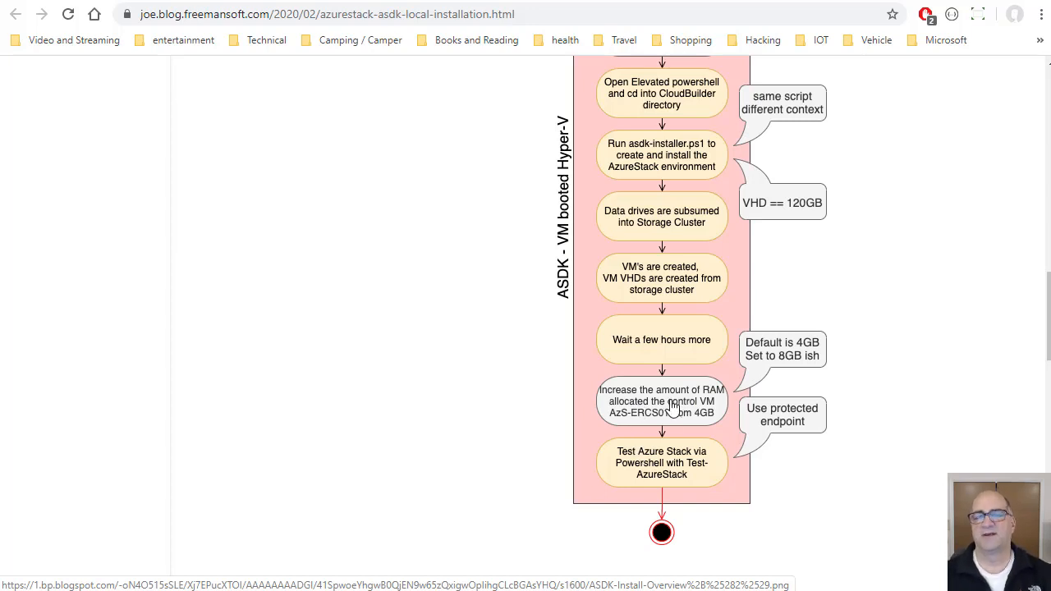
pyautogui.moveTo(786, 348)
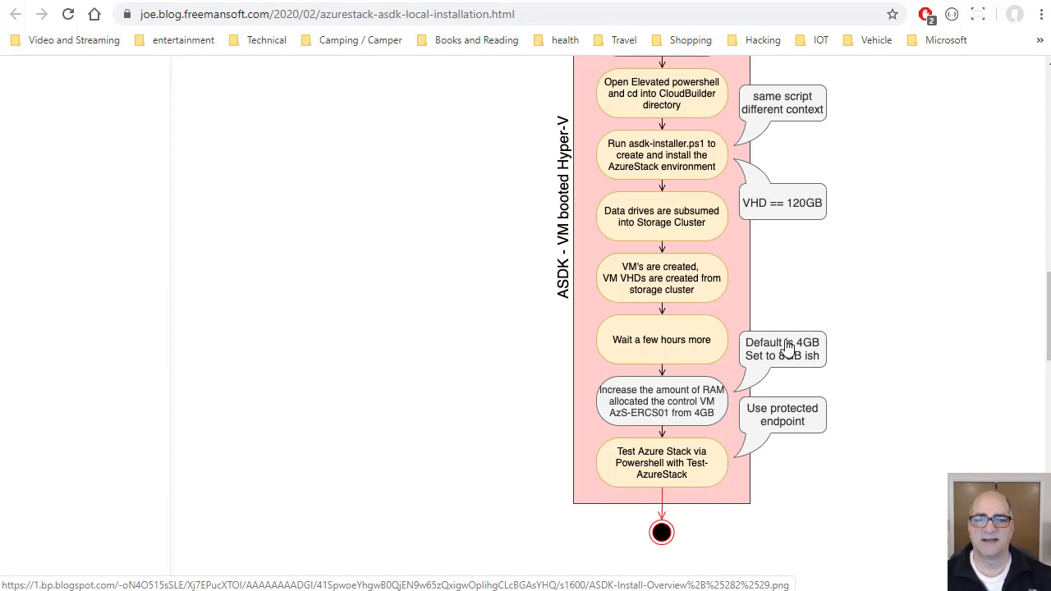
pyautogui.moveTo(792, 347)
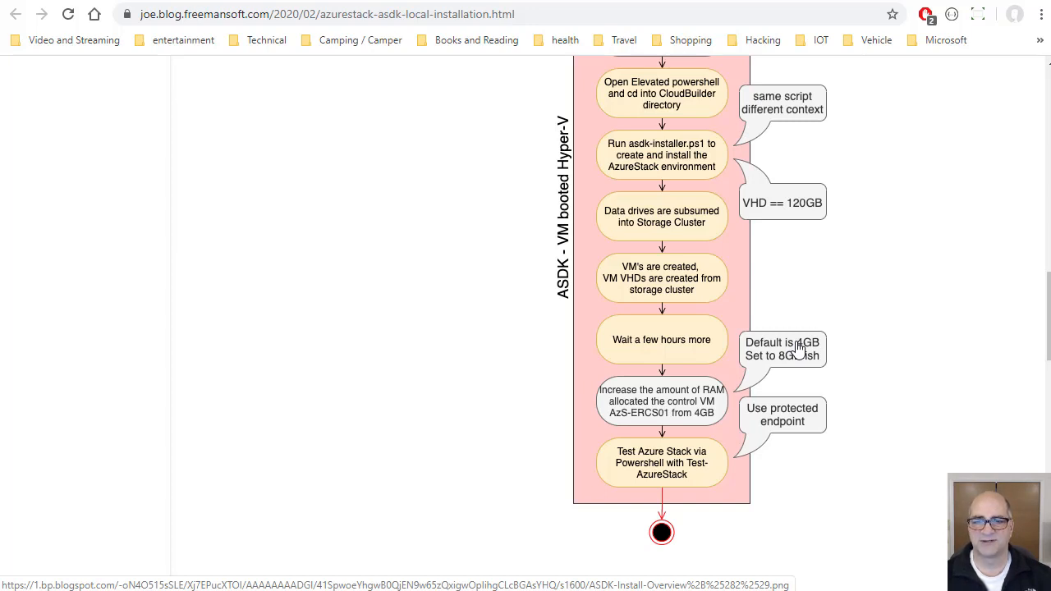
pyautogui.moveTo(670, 430)
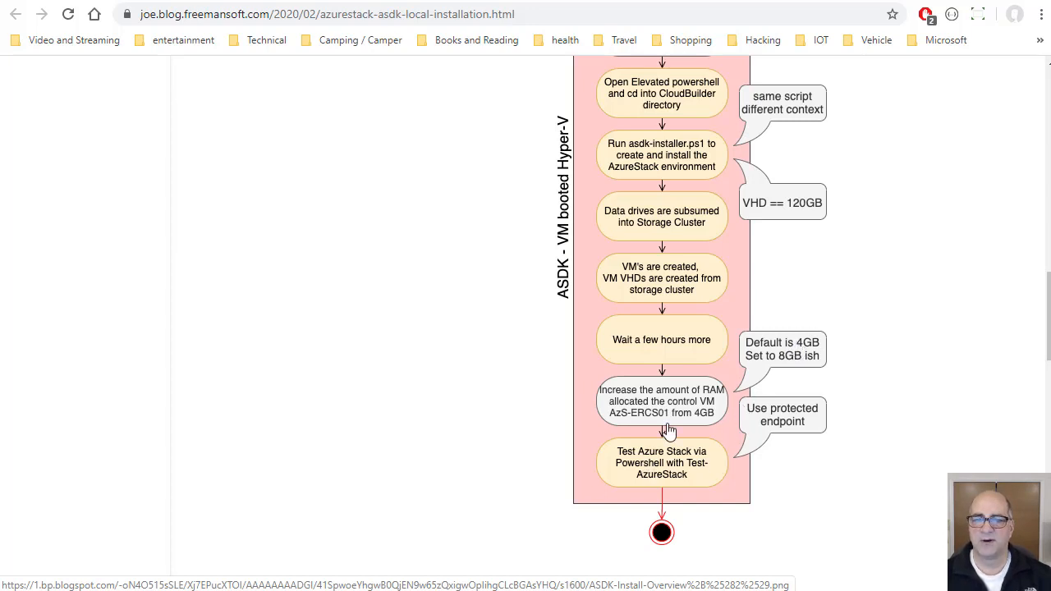
pyautogui.moveTo(694, 460)
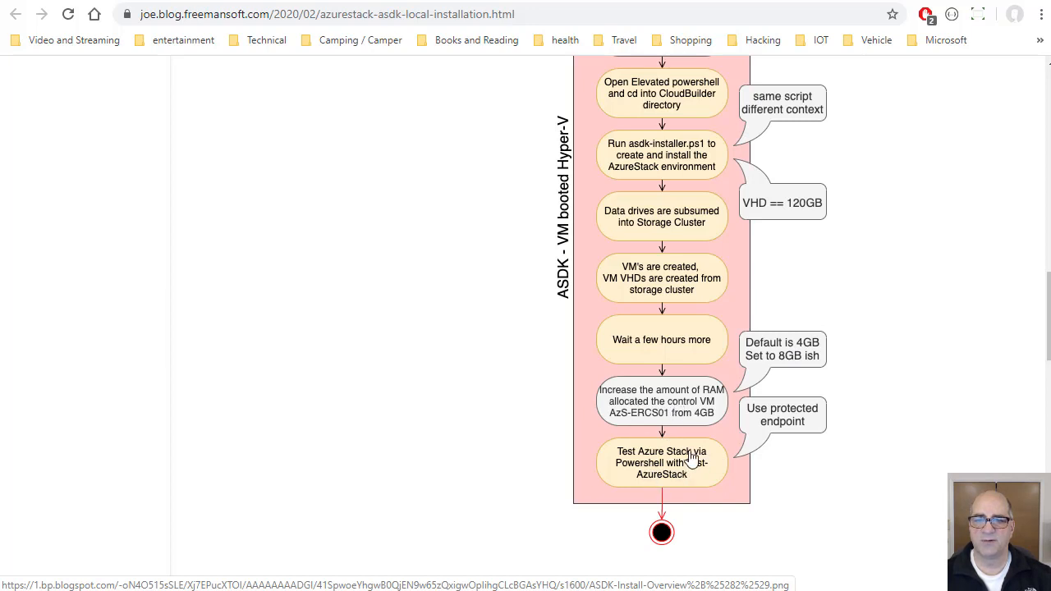
pyautogui.moveTo(790, 430)
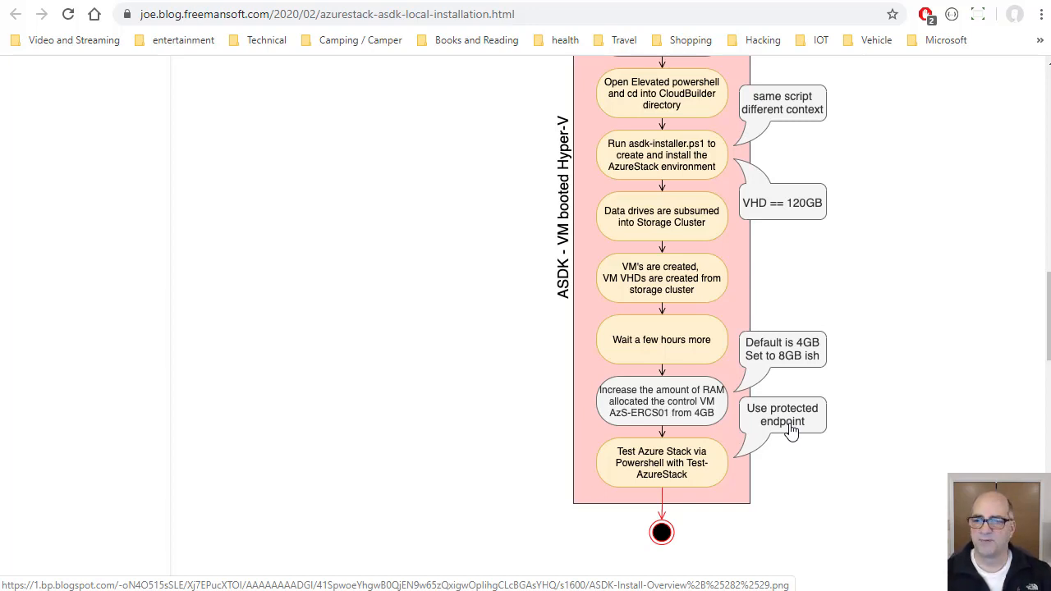
pyautogui.scroll(-3)
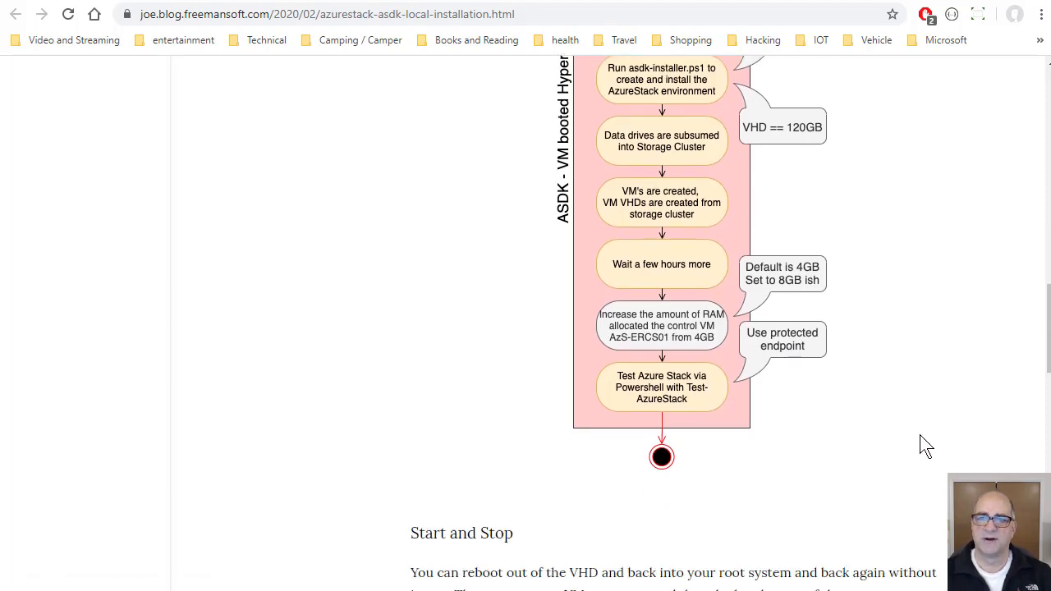
pyautogui.scroll(3)
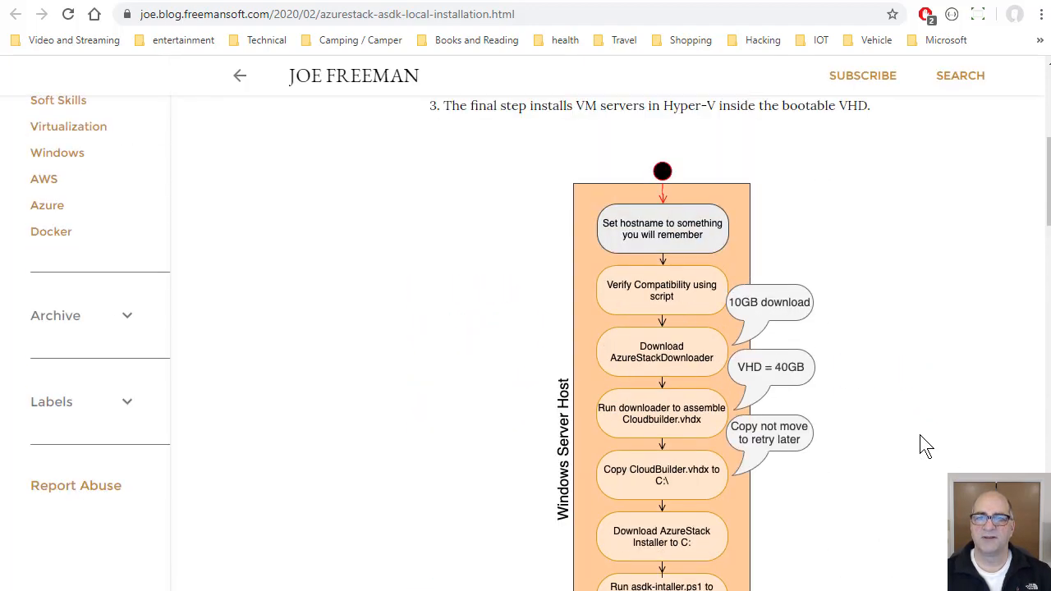
pyautogui.scroll(-3)
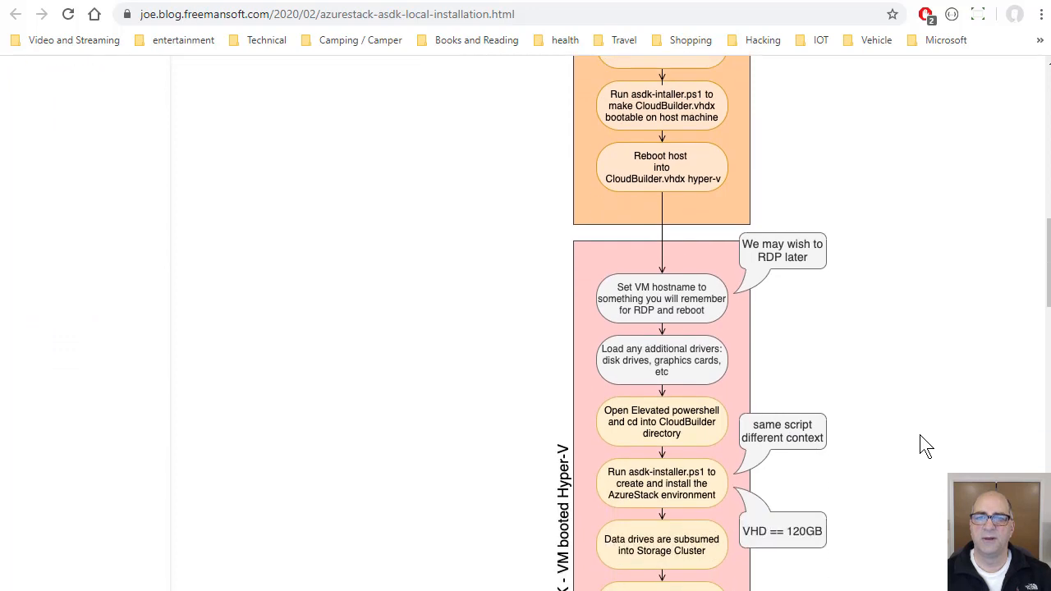
pyautogui.scroll(-3)
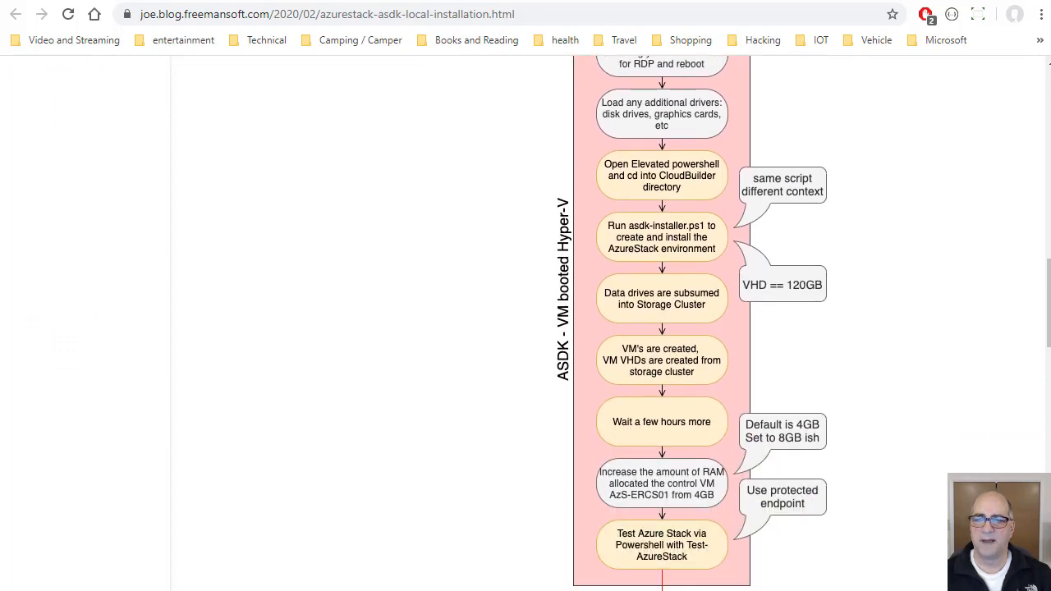